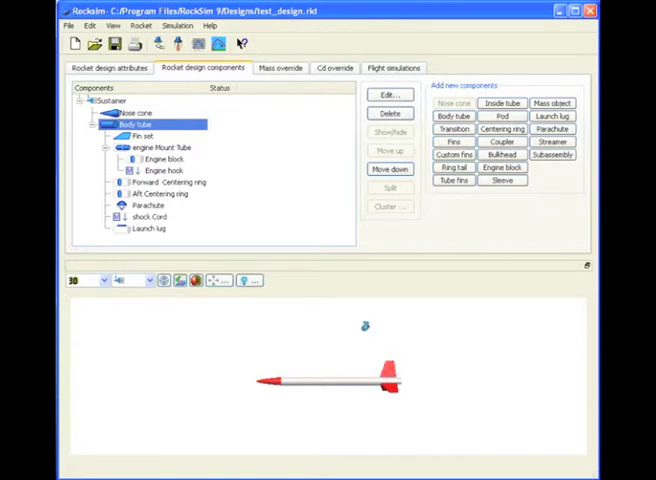
- Delete the existing trapezoid fin set, confirming the removal
{"action": "left_click", "coordinate": [144, 136]}
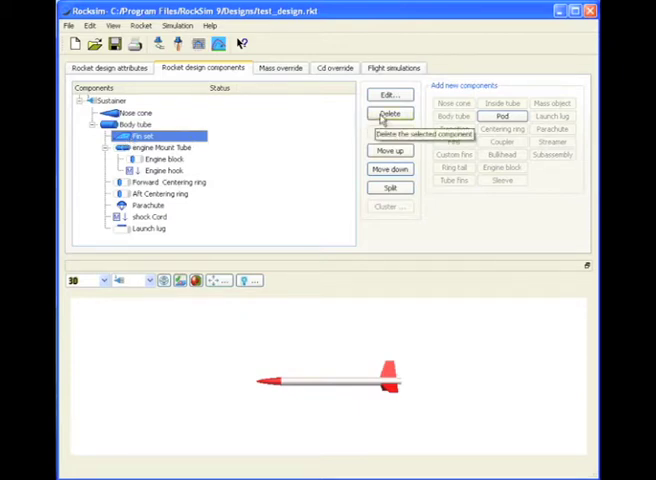
{"action": "left_click", "coordinate": [390, 112]}
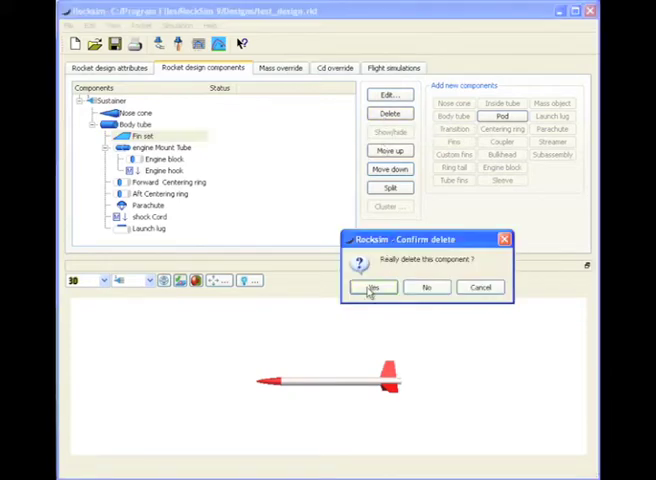
{"action": "left_click", "coordinate": [372, 288]}
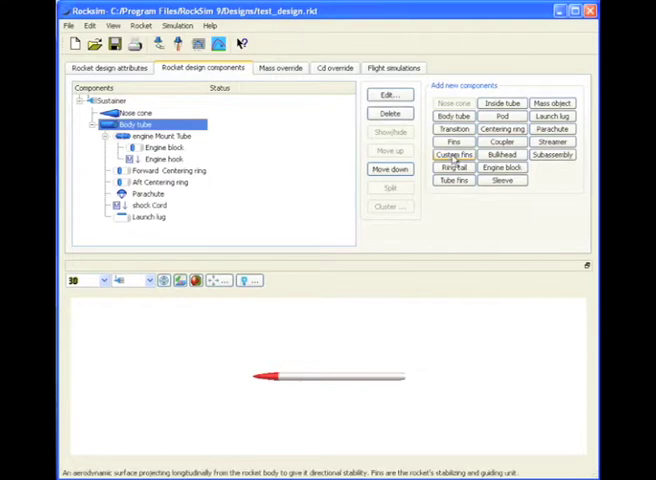
- Add a custom fin set component and cancel the parts database selection
{"action": "left_click", "coordinate": [454, 156]}
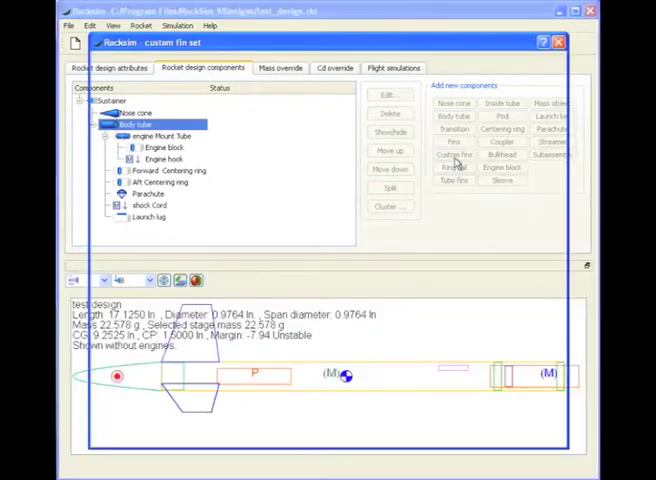
{"action": "left_click", "coordinate": [456, 156]}
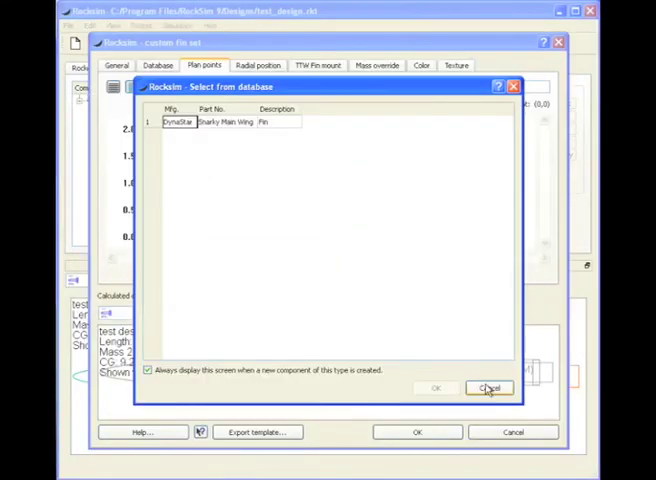
{"action": "left_click", "coordinate": [490, 388]}
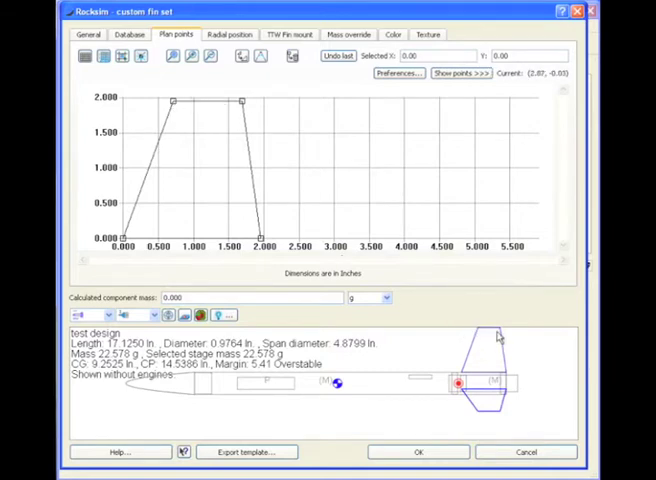
- Drag a plan point to reshape the fin into a swept profile
{"action": "left_click_drag", "start_coordinate": [244, 100], "coordinate": [266, 128]}
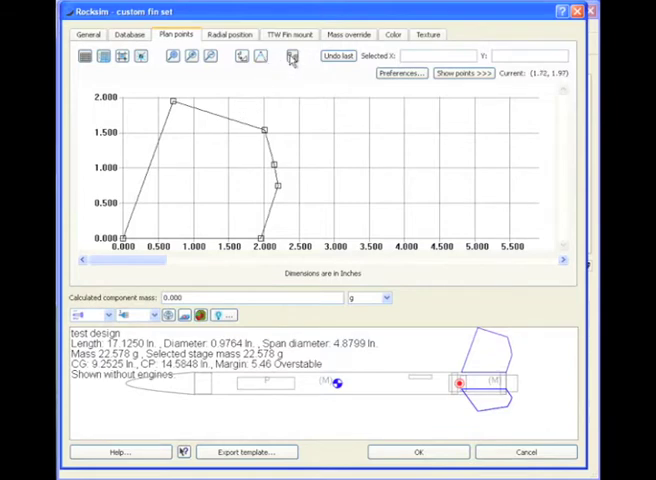
{"action": "mouse_move", "coordinate": [260, 56]}
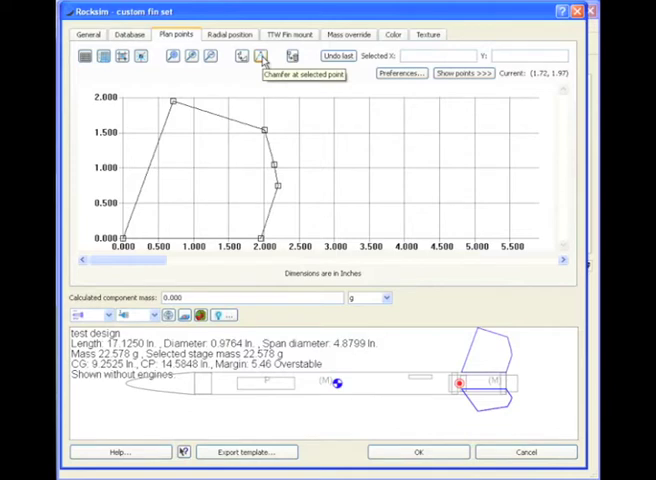
- Chamfer the fin's selected top corner into a smooth curved edge
{"action": "left_click", "coordinate": [260, 56]}
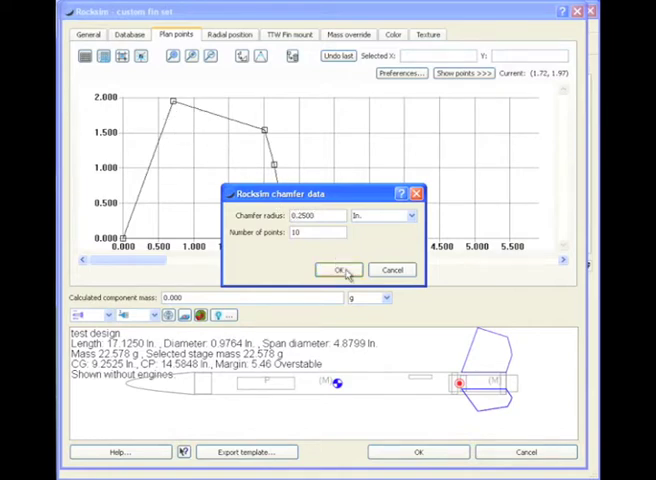
{"action": "left_click", "coordinate": [342, 270]}
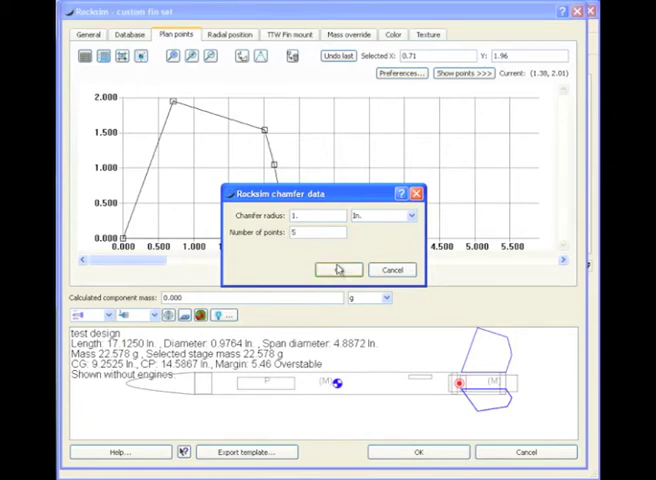
{"action": "left_click", "coordinate": [320, 270]}
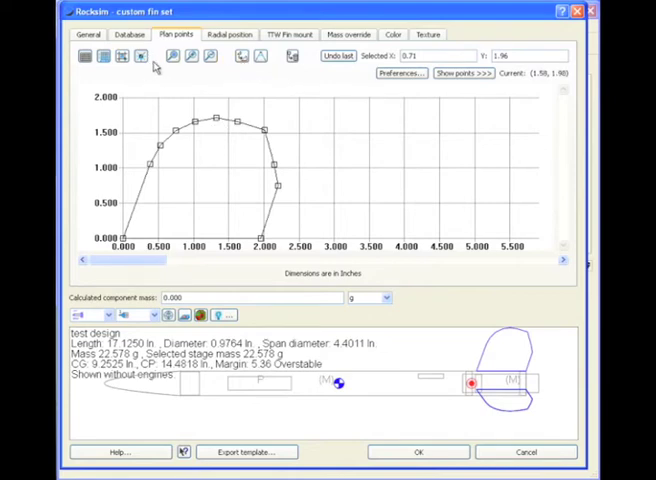
{"action": "mouse_move", "coordinate": [210, 56]}
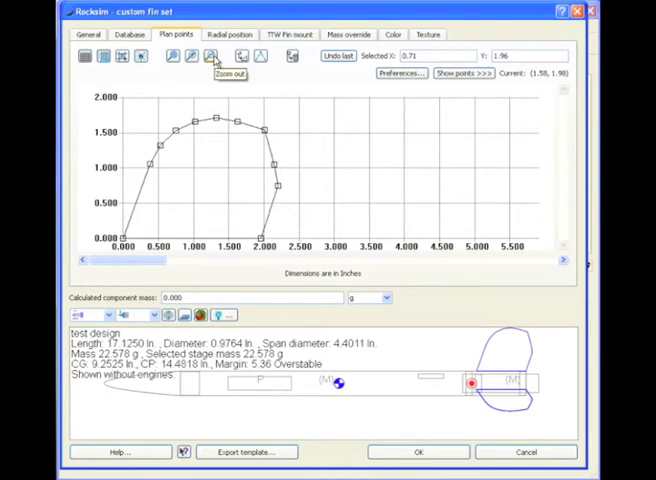
{"action": "left_click", "coordinate": [210, 56]}
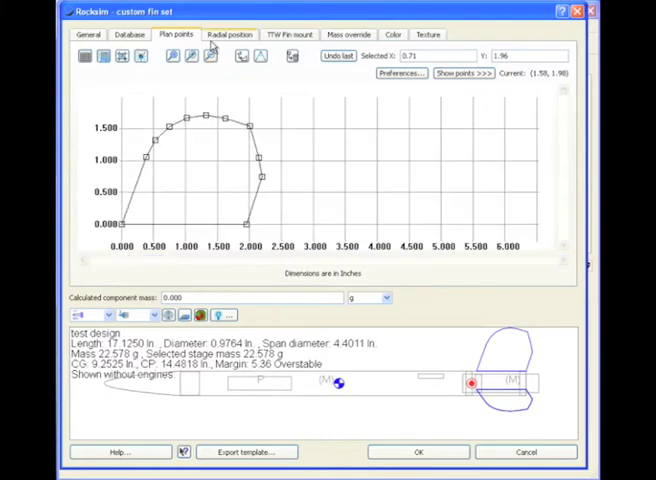
{"action": "left_click", "coordinate": [210, 56]}
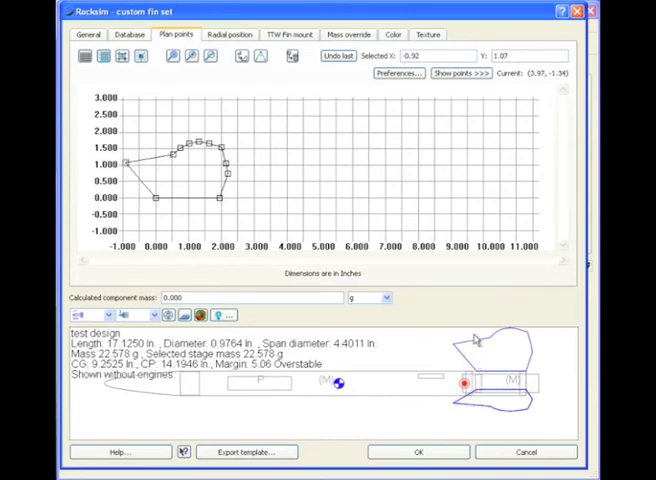
{"action": "mouse_move", "coordinate": [292, 98]}
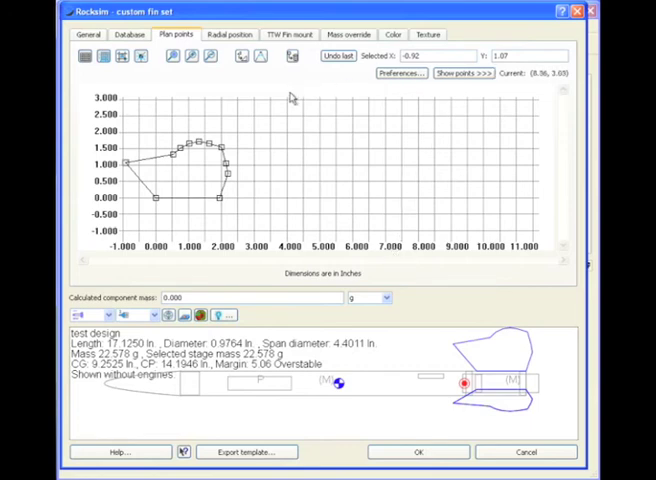
- Show the fin set's General settings and select the Location value for editing
{"action": "left_click", "coordinate": [88, 34]}
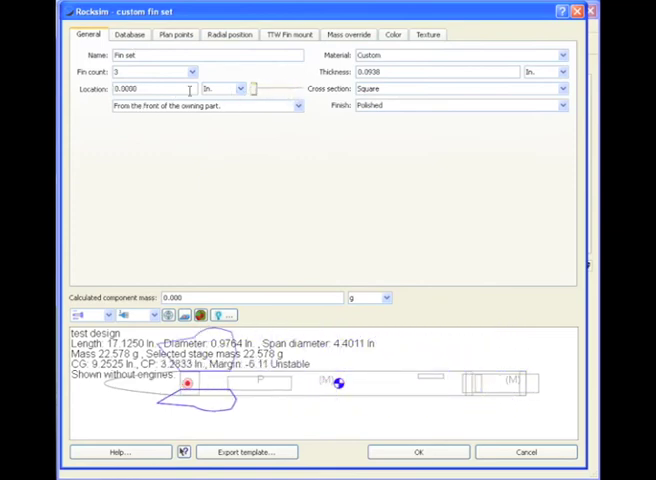
{"action": "triple_click", "coordinate": [150, 88]}
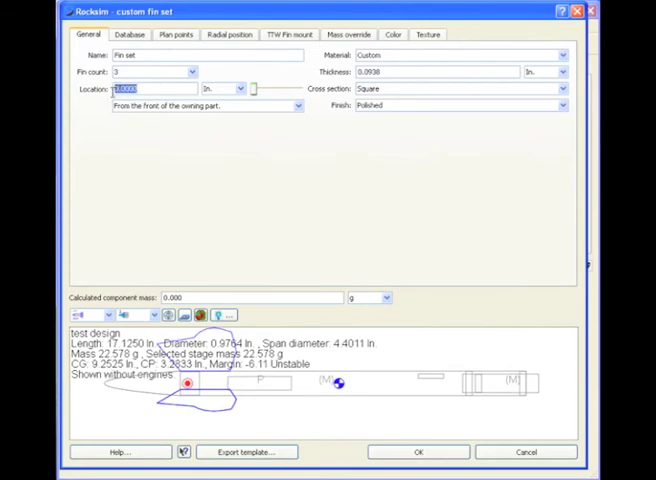